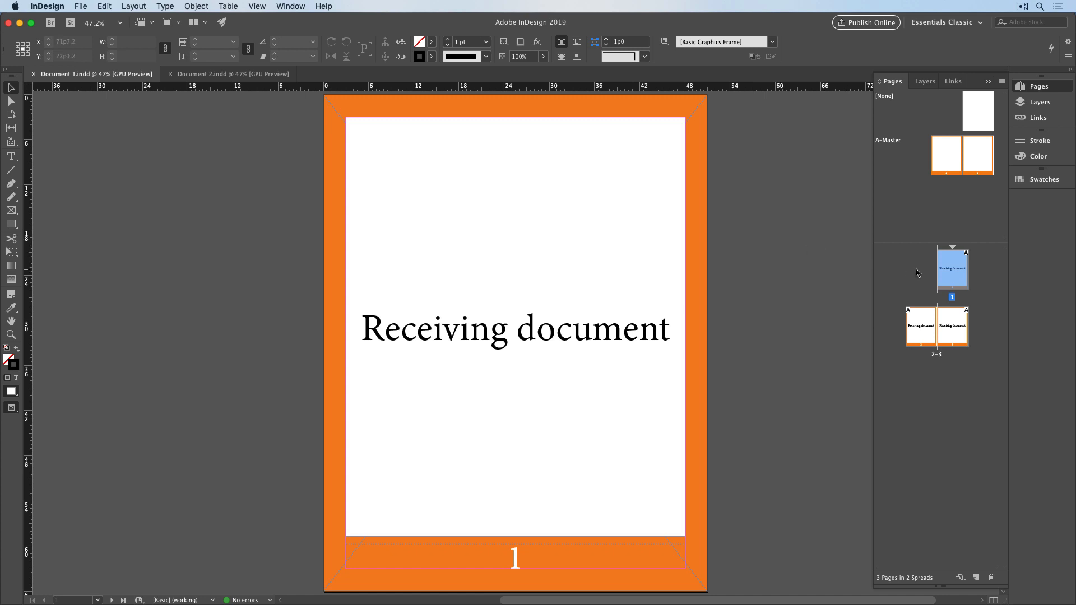
mouse_move(921, 278)
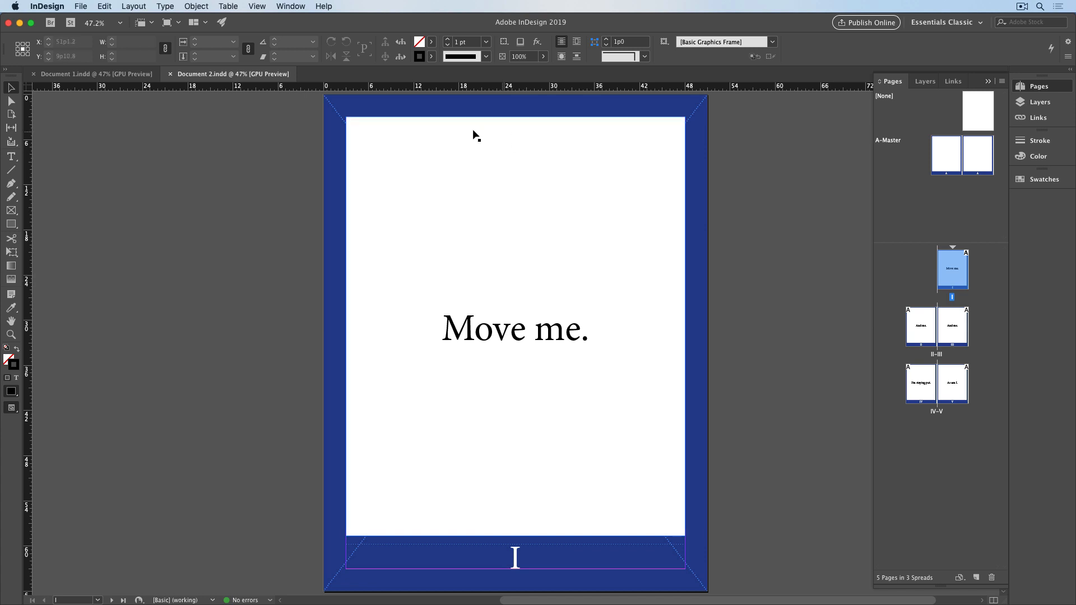
Set Move Pages to send pages I–III to Document 1.indd, deleting them afterwards
click(133, 6)
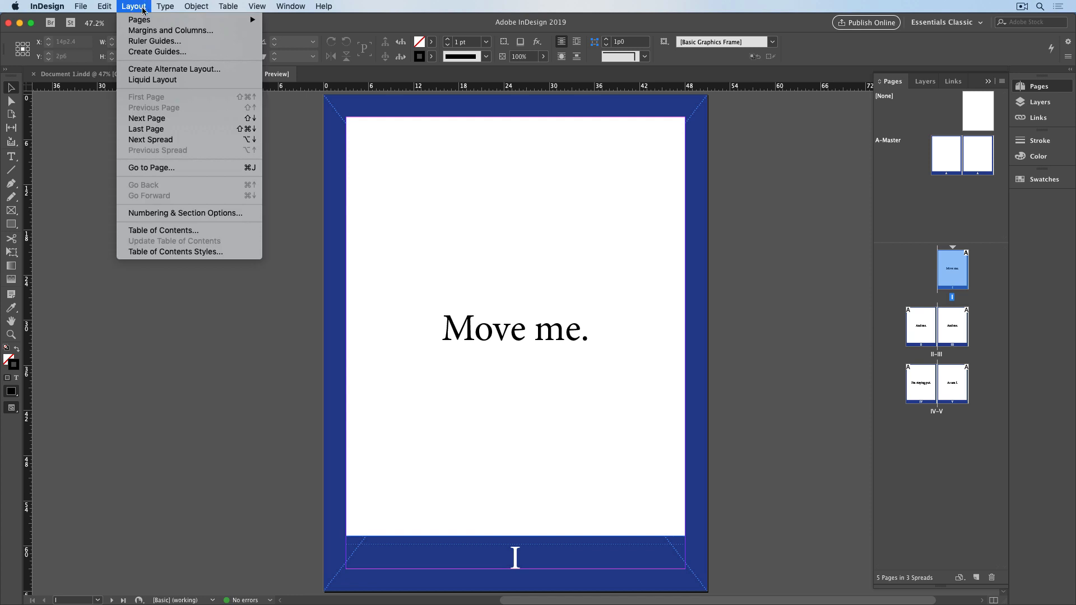
mouse_move(140, 19)
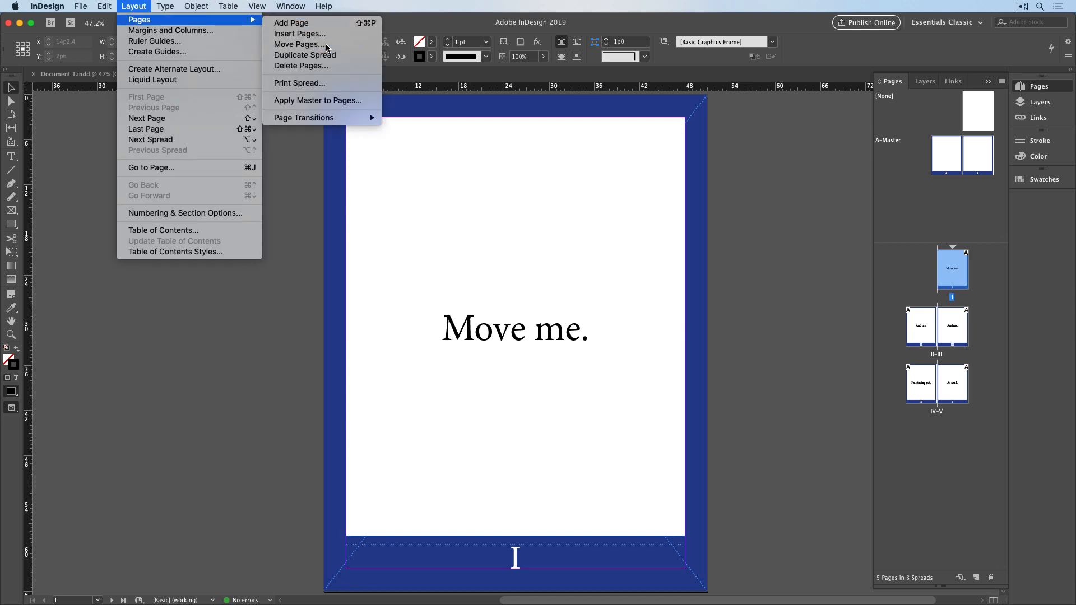
click(298, 45)
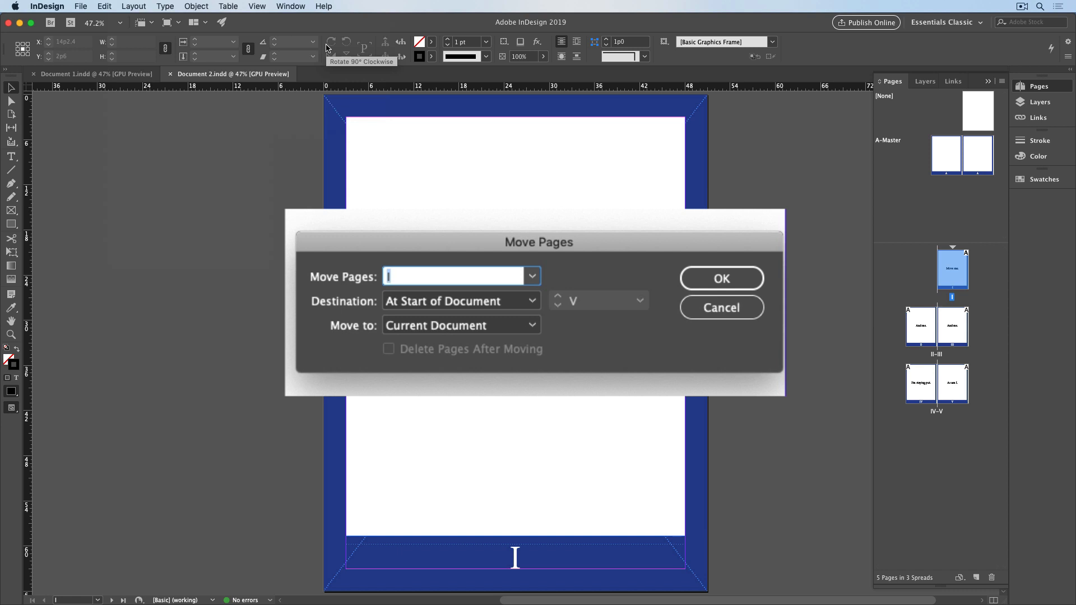
mouse_move(361, 48)
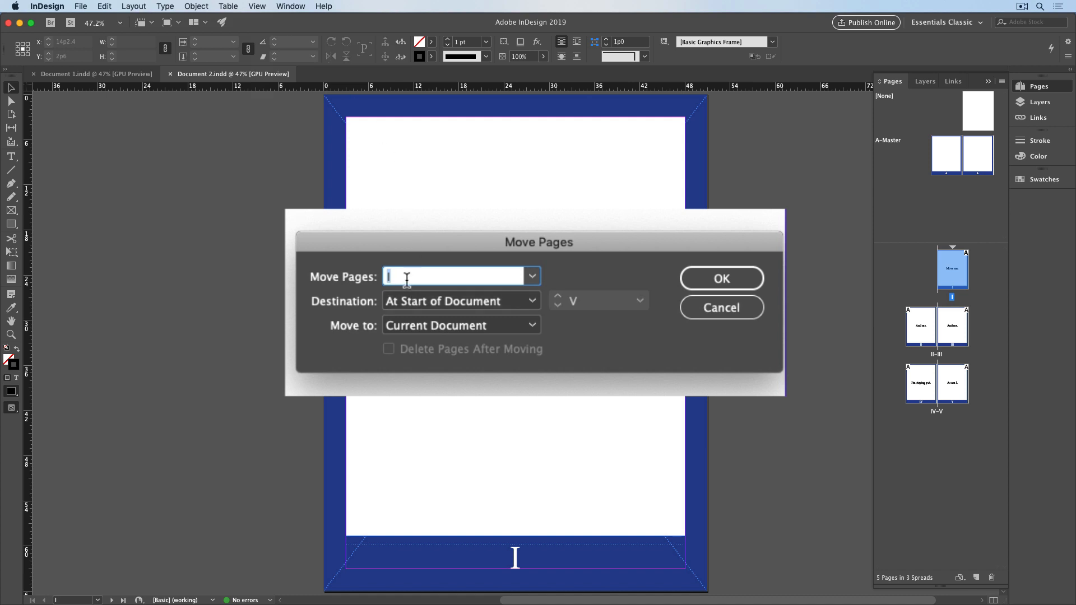
text(-III)
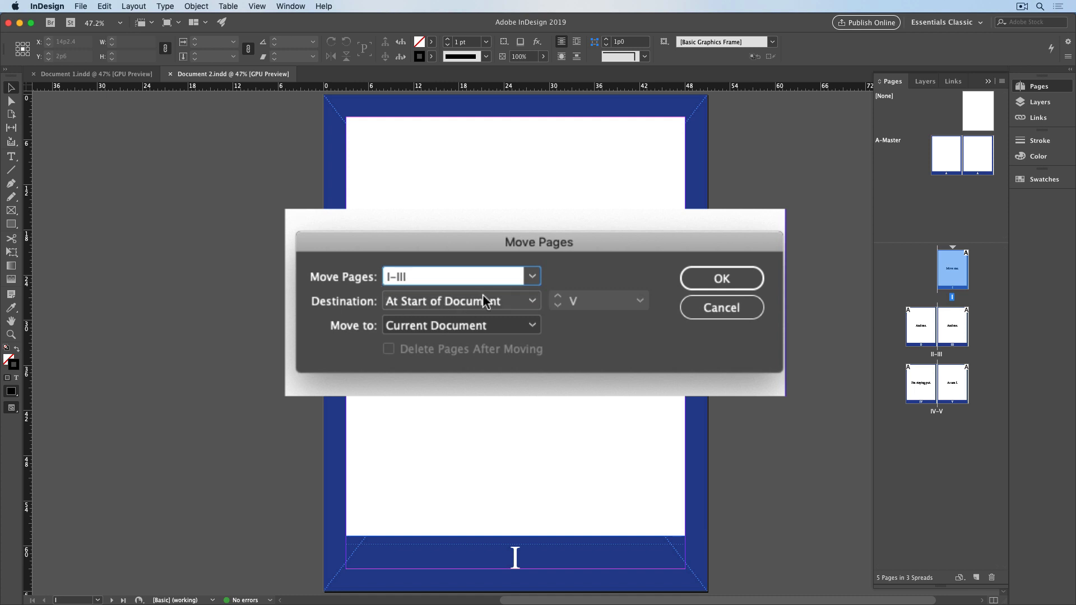
click(462, 325)
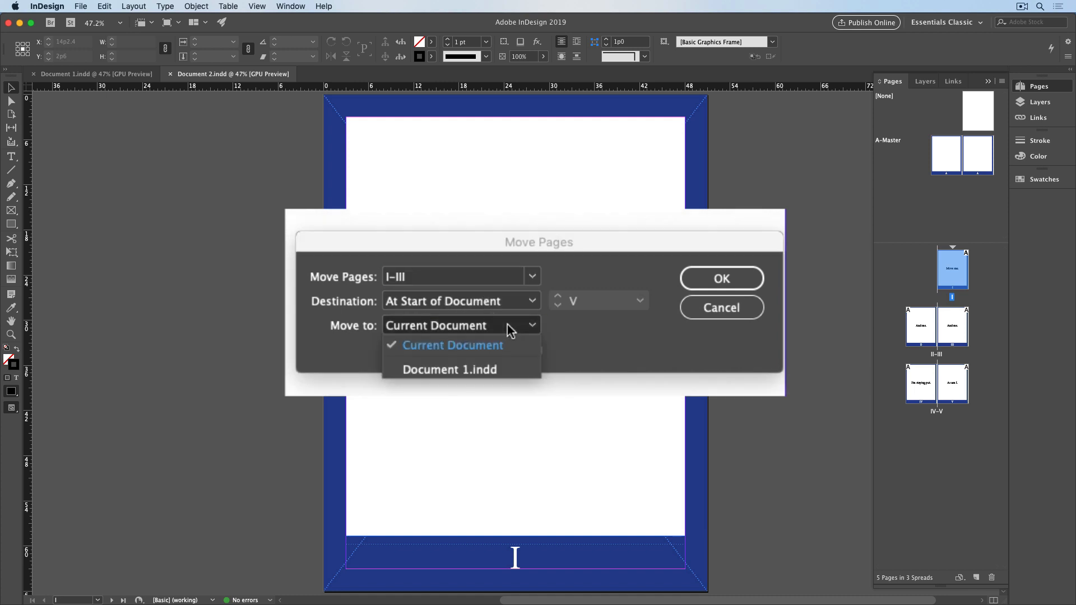
click(449, 369)
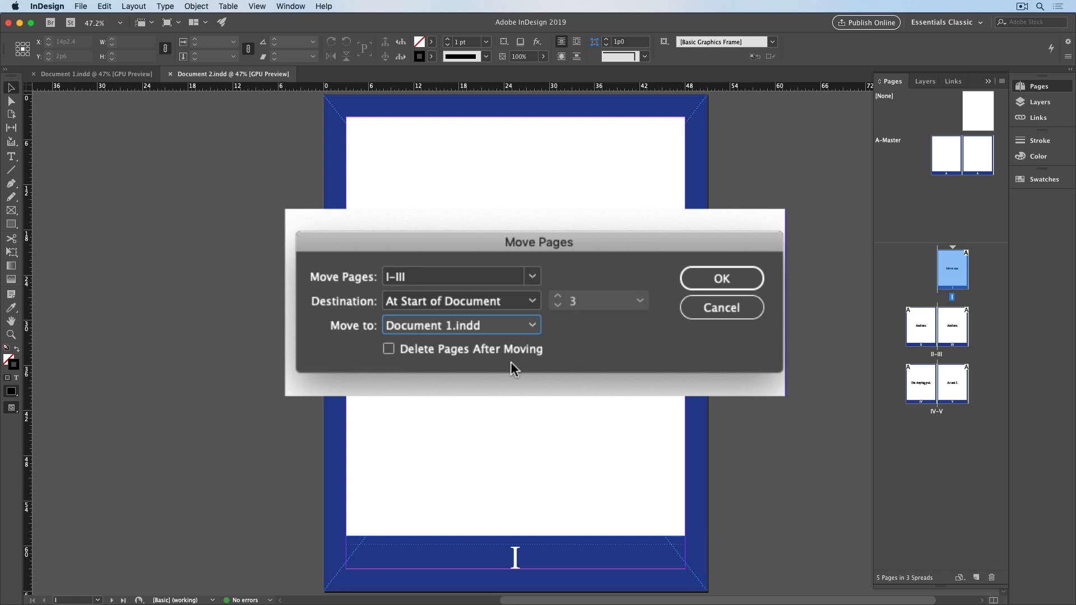
click(388, 349)
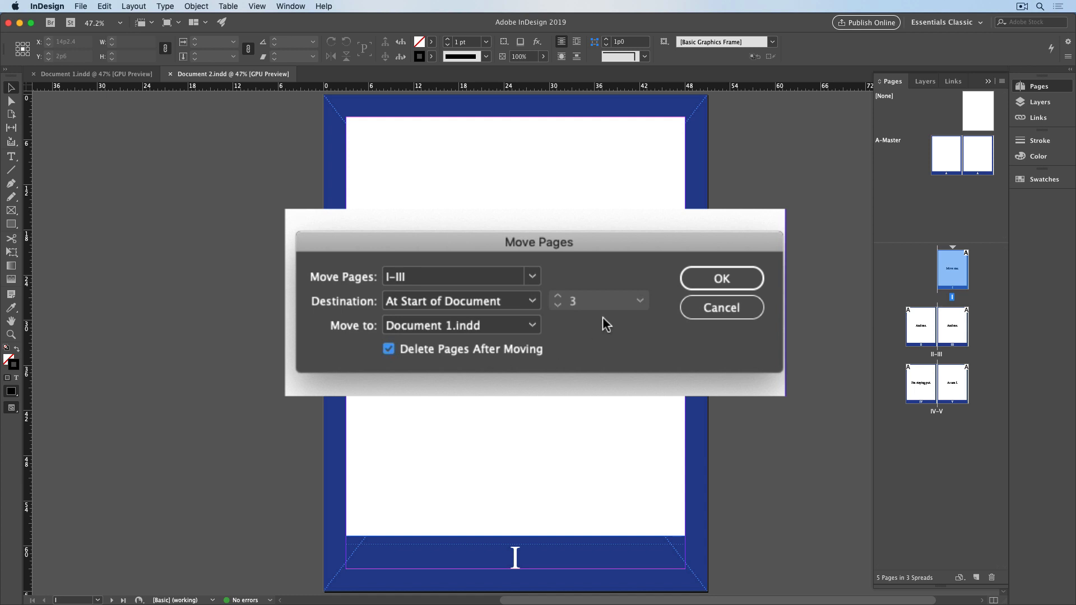
click(720, 278)
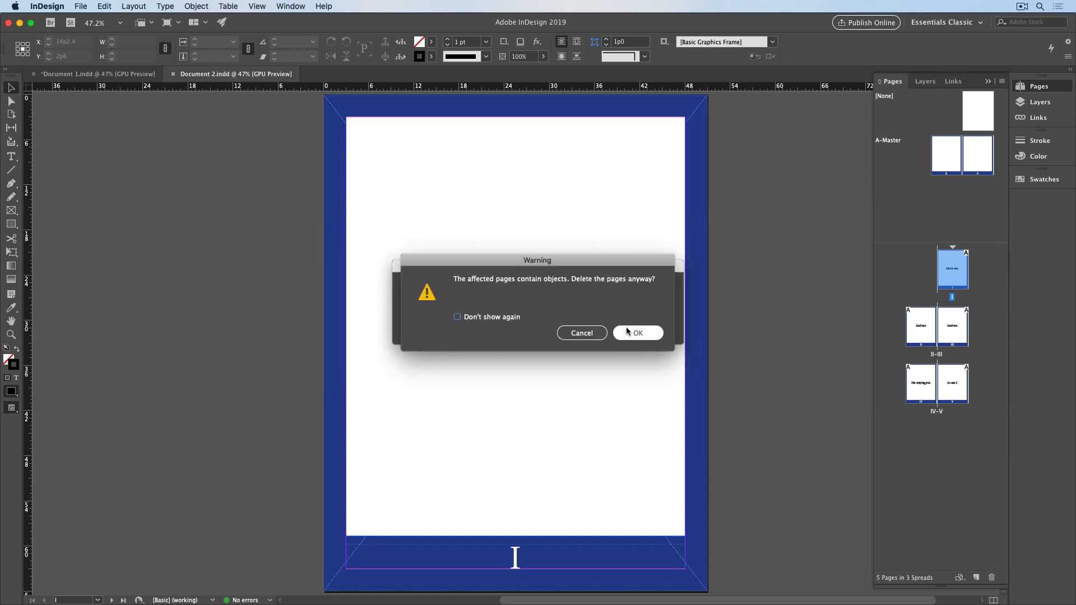
Accept the deletion warning and view the moved pages I–III in Document 1
click(636, 333)
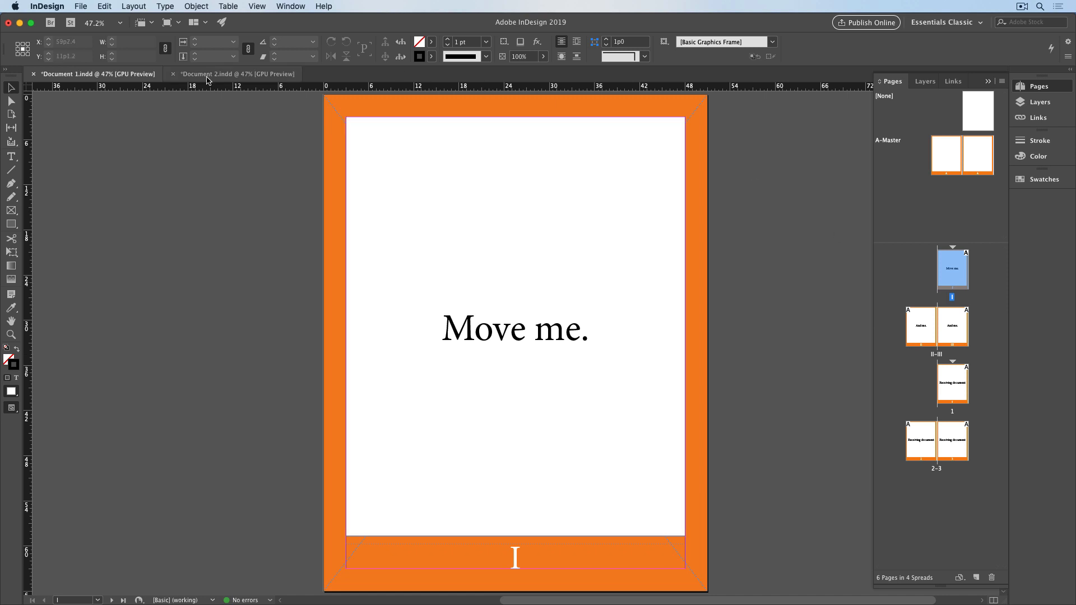
click(237, 73)
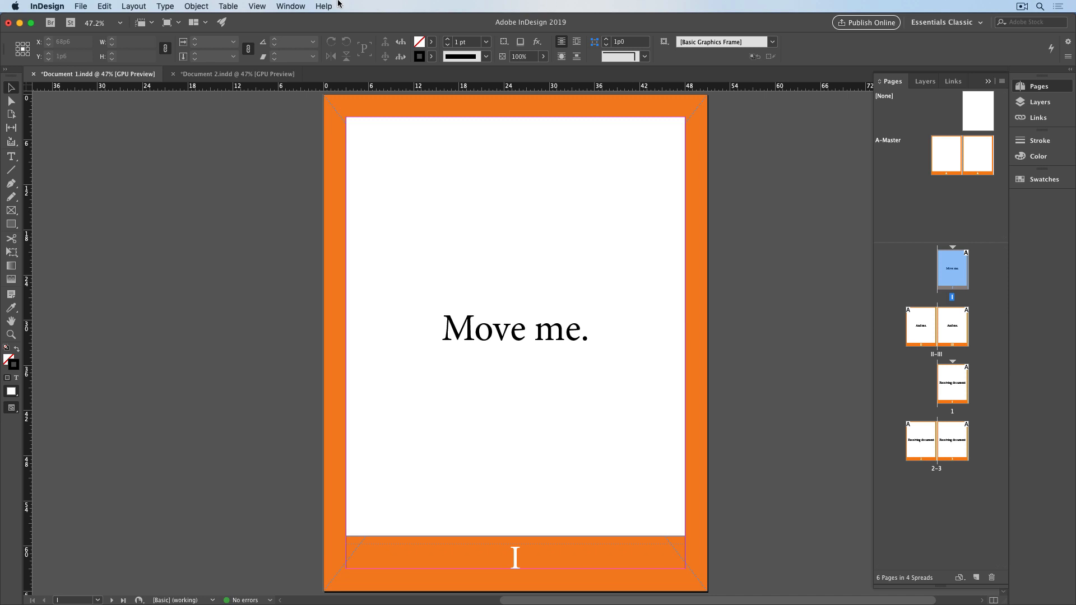
In Document 2, change A-Master's prefix to B through Master Options
click(104, 6)
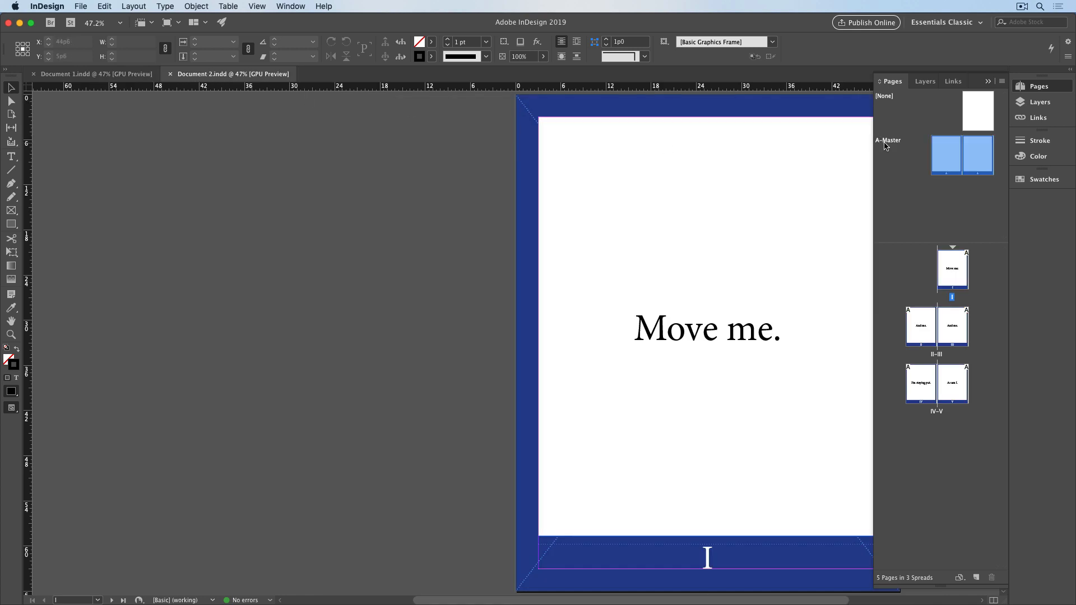
click(988, 81)
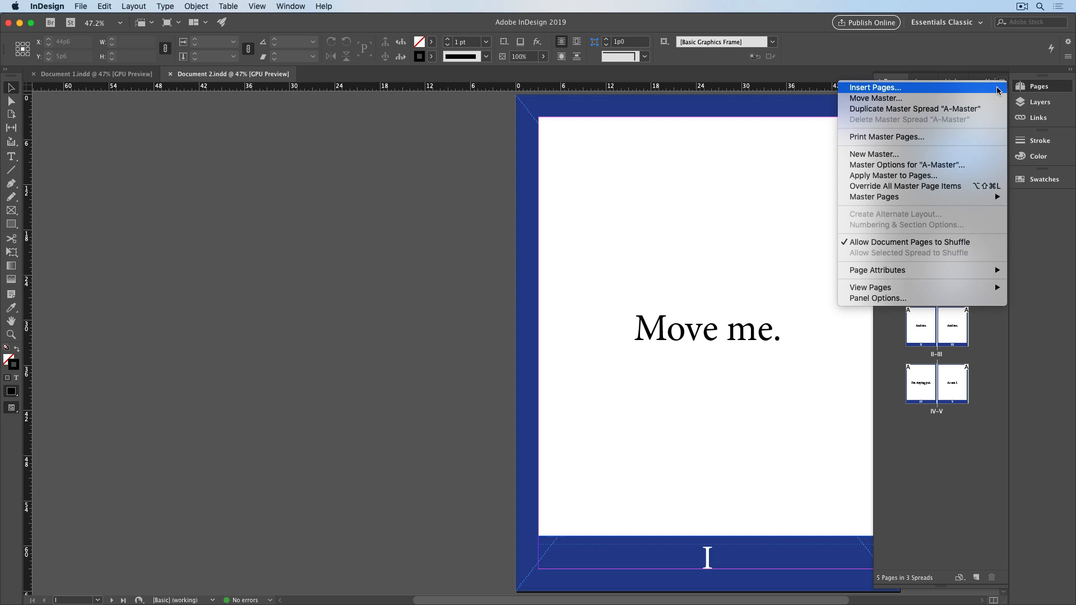
click(907, 164)
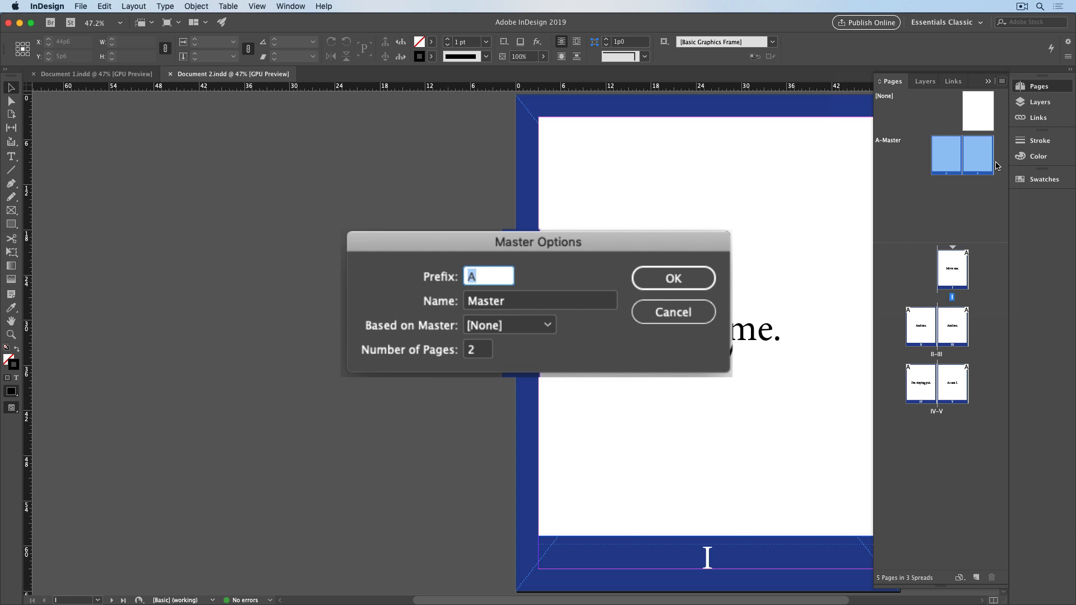
text(B)
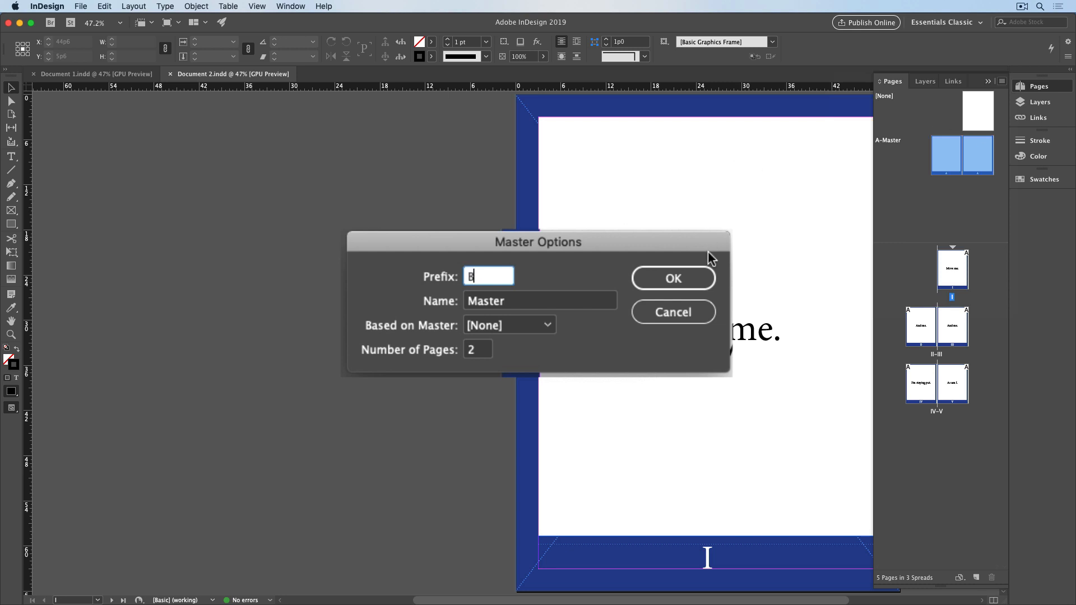
click(672, 278)
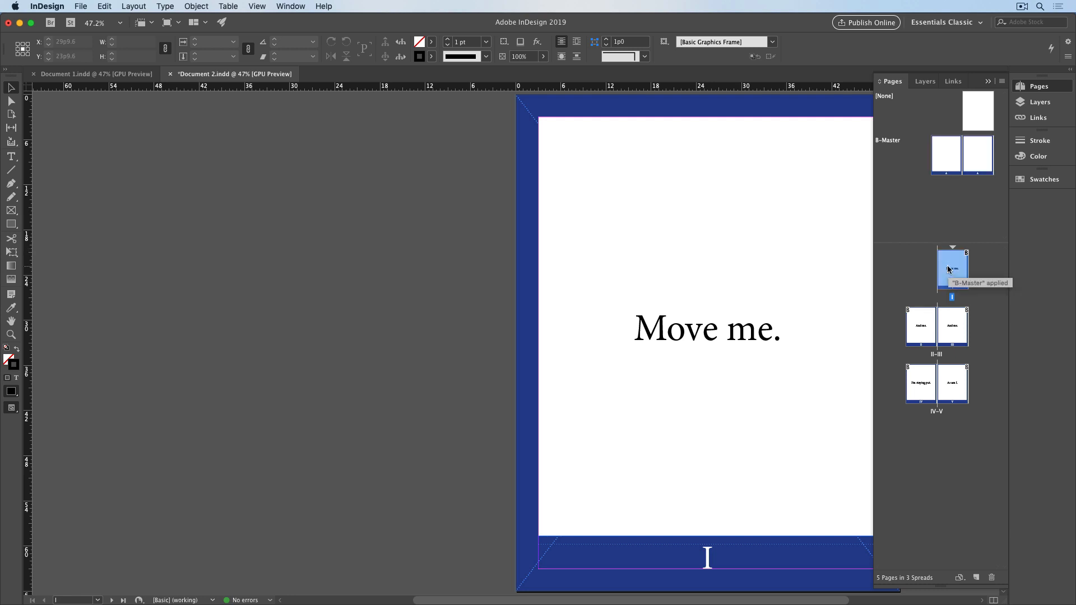
Move selected pages I–III to Document 1.indd and confirm deleting them from Document 2
click(952, 327)
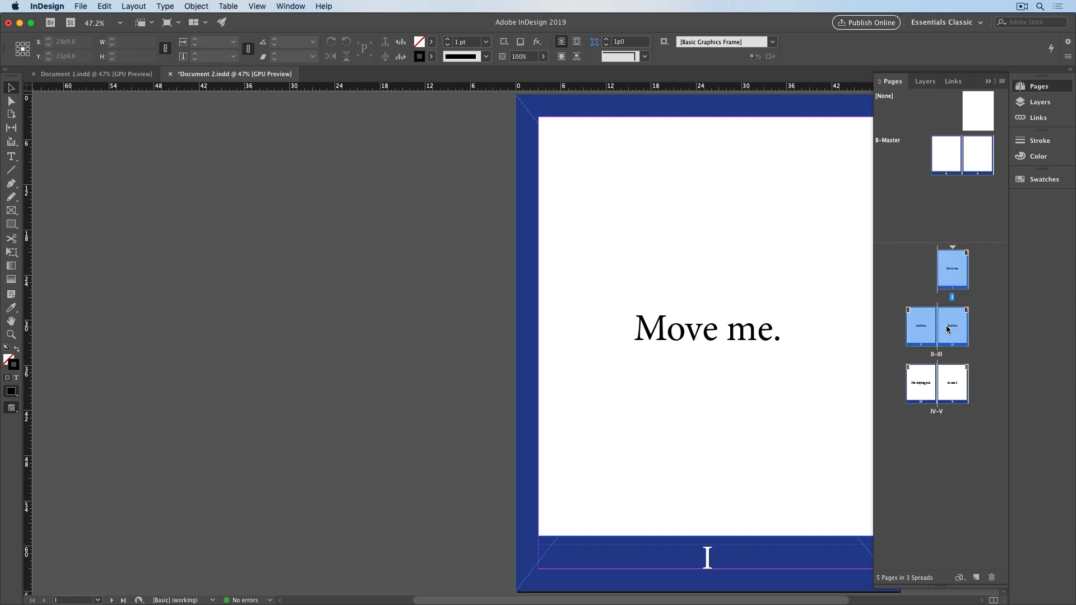
right_click(953, 326)
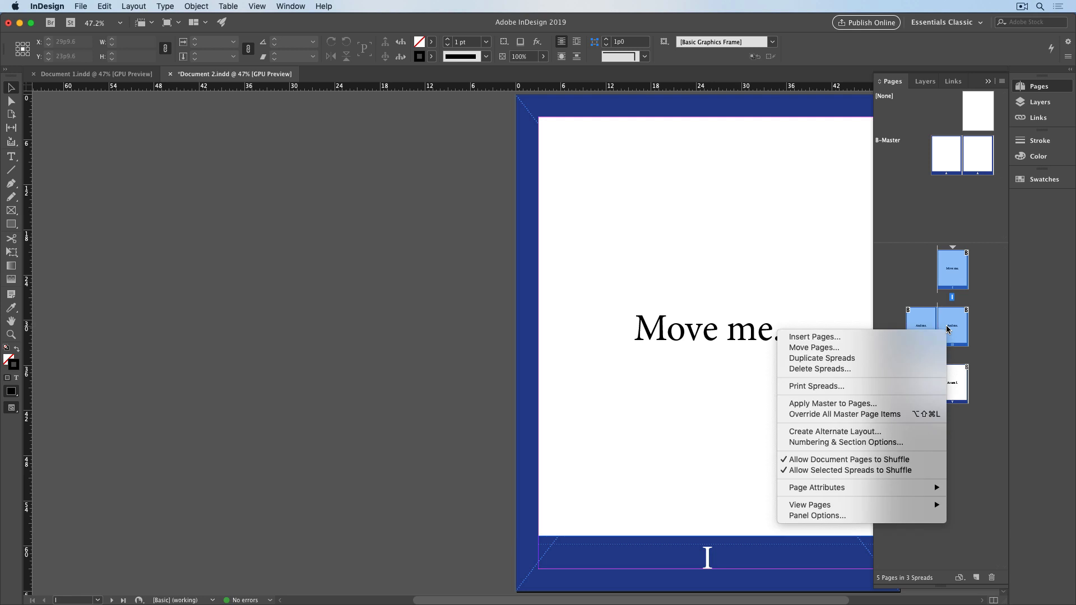
mouse_move(813, 347)
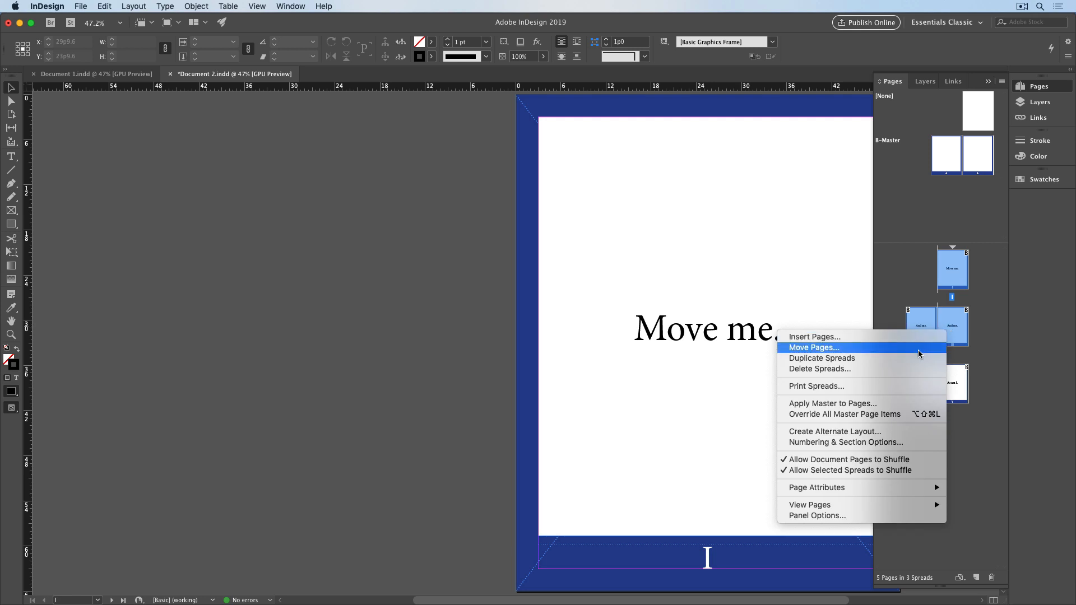
click(812, 347)
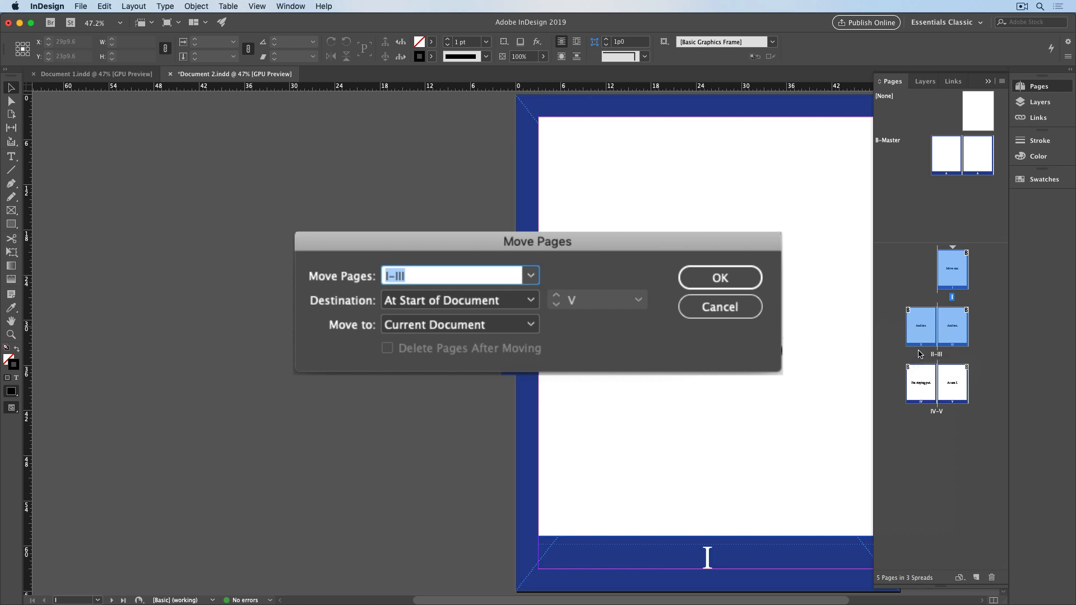
mouse_move(716, 343)
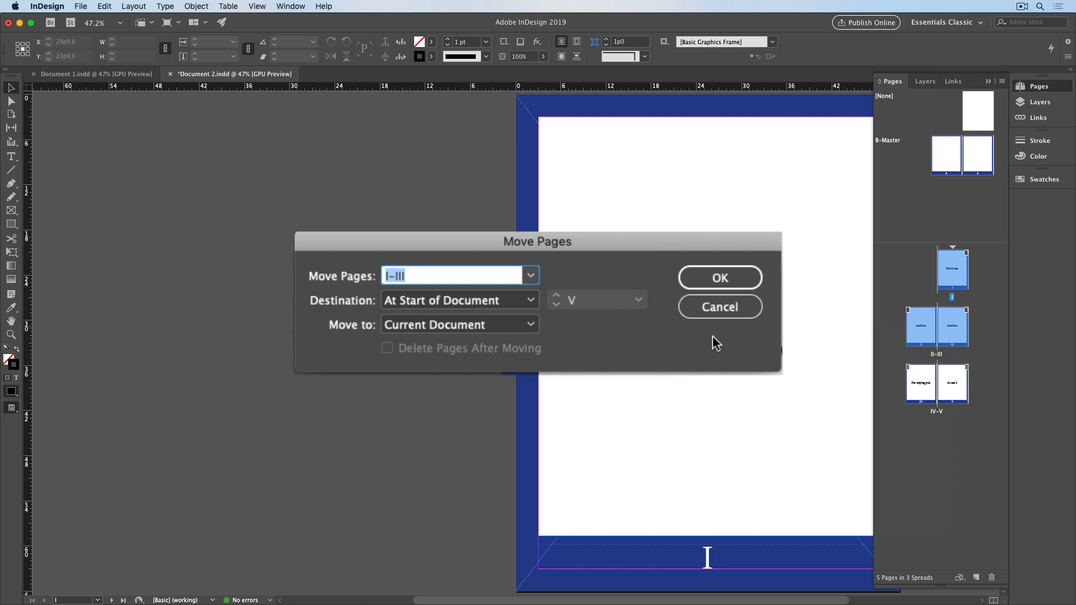
click(459, 324)
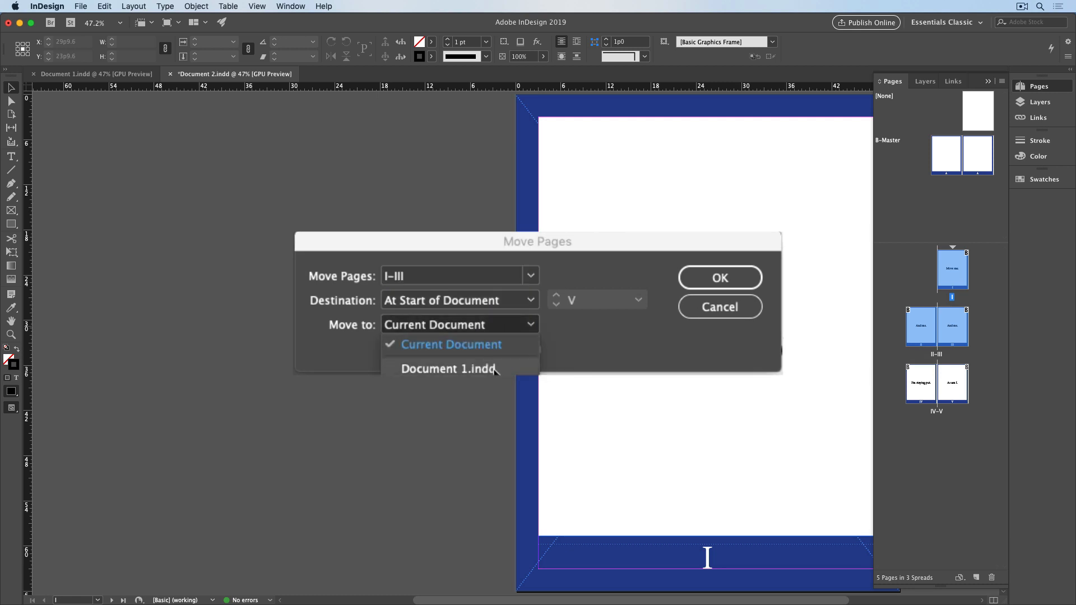
click(448, 368)
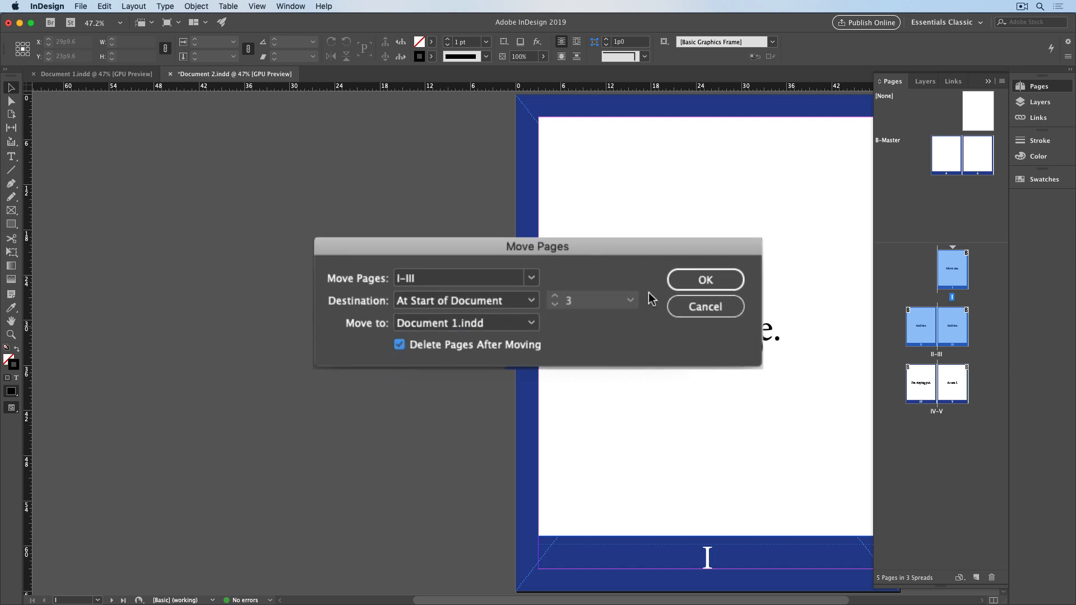
click(705, 279)
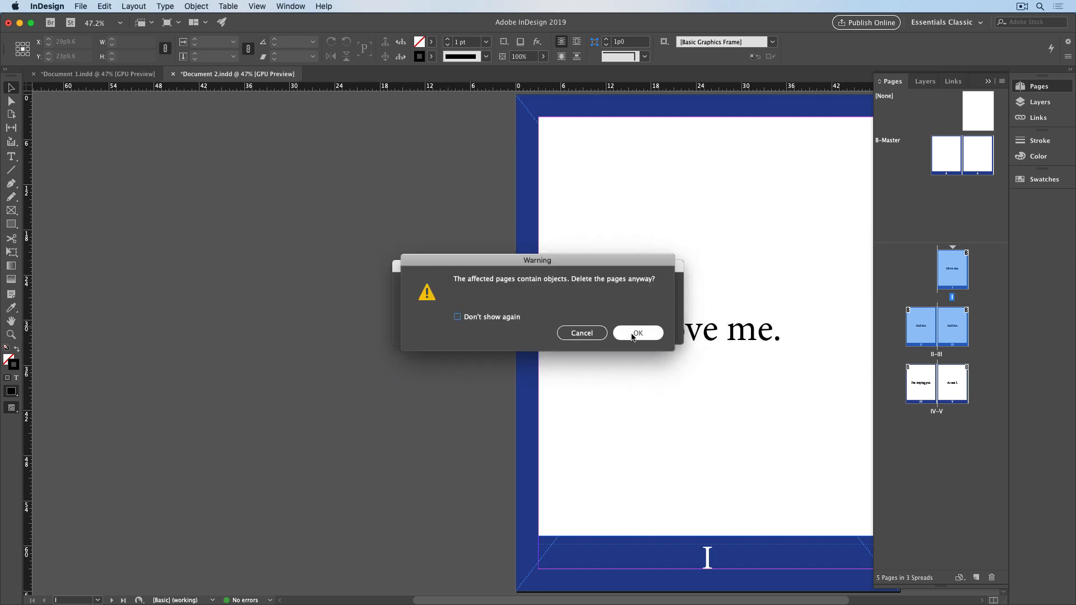
click(637, 333)
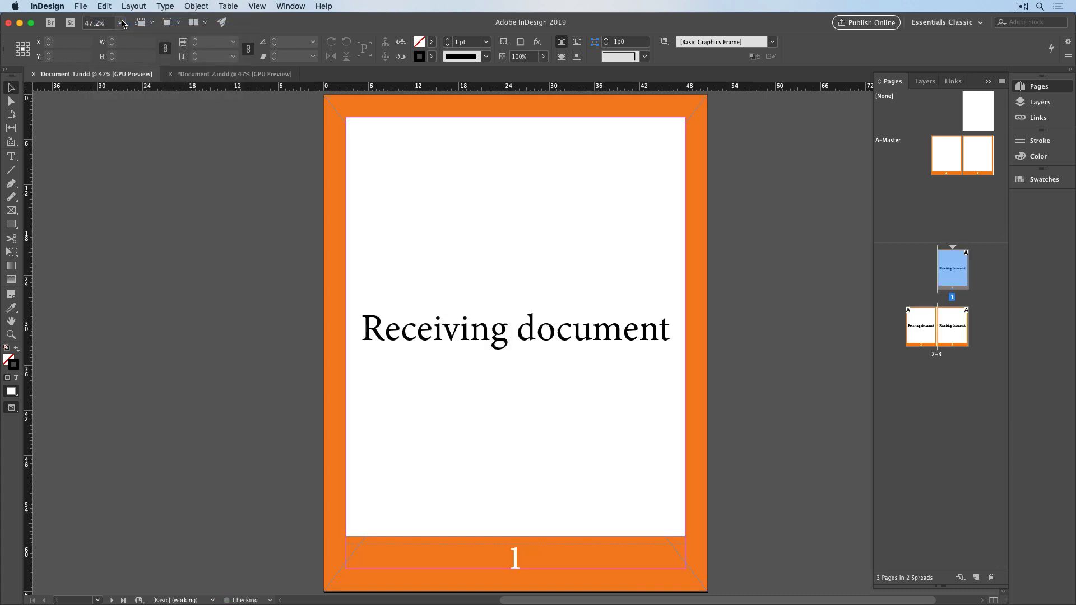
Move B-Master from Document 2 into Document 1.indd and check Document 1's masters
click(233, 74)
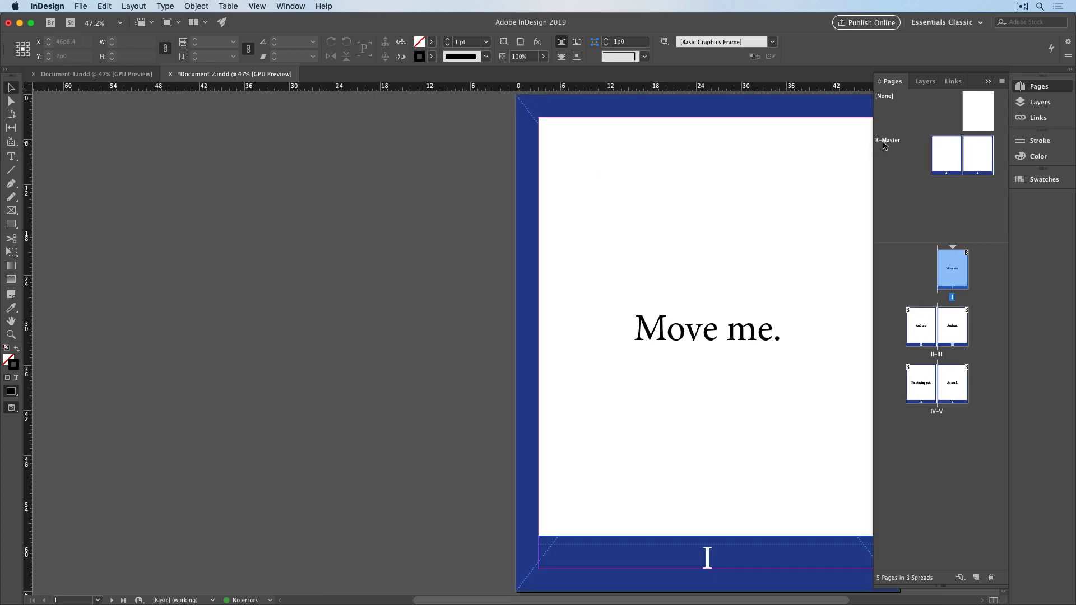
right_click(960, 155)
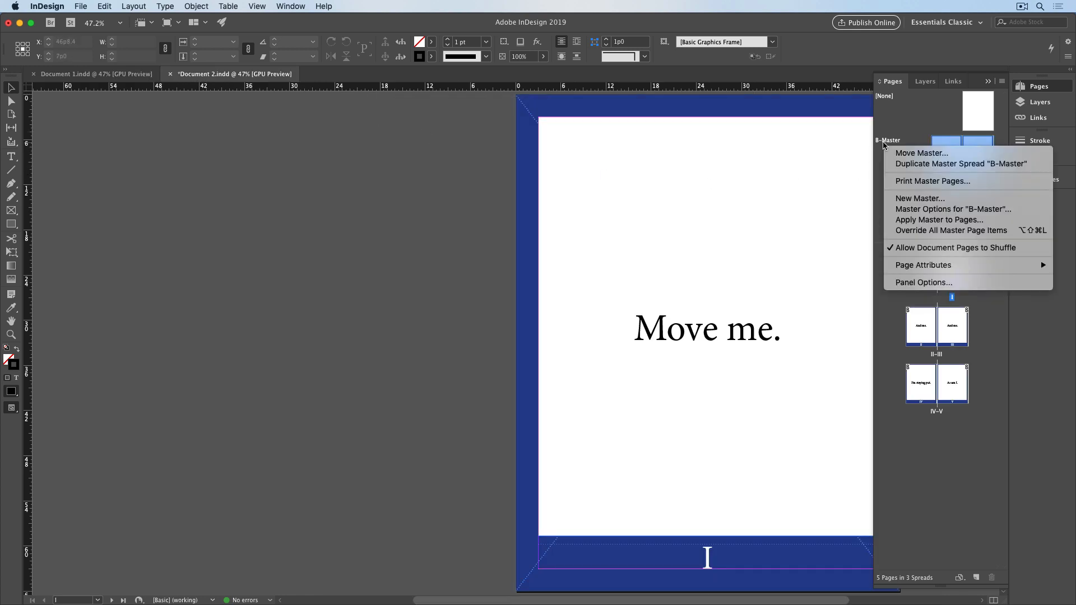
click(920, 152)
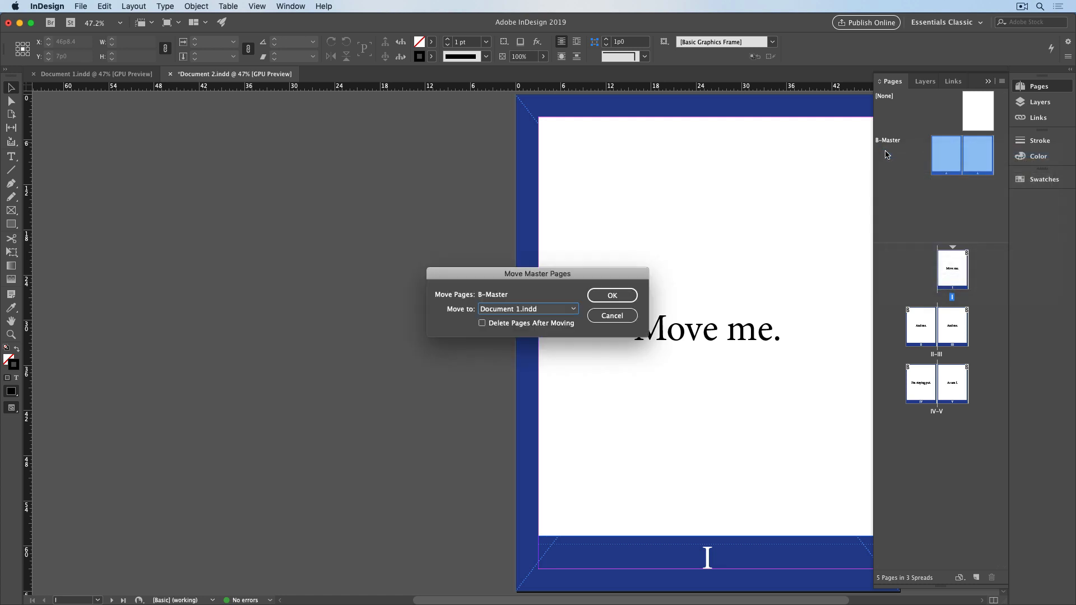
click(611, 295)
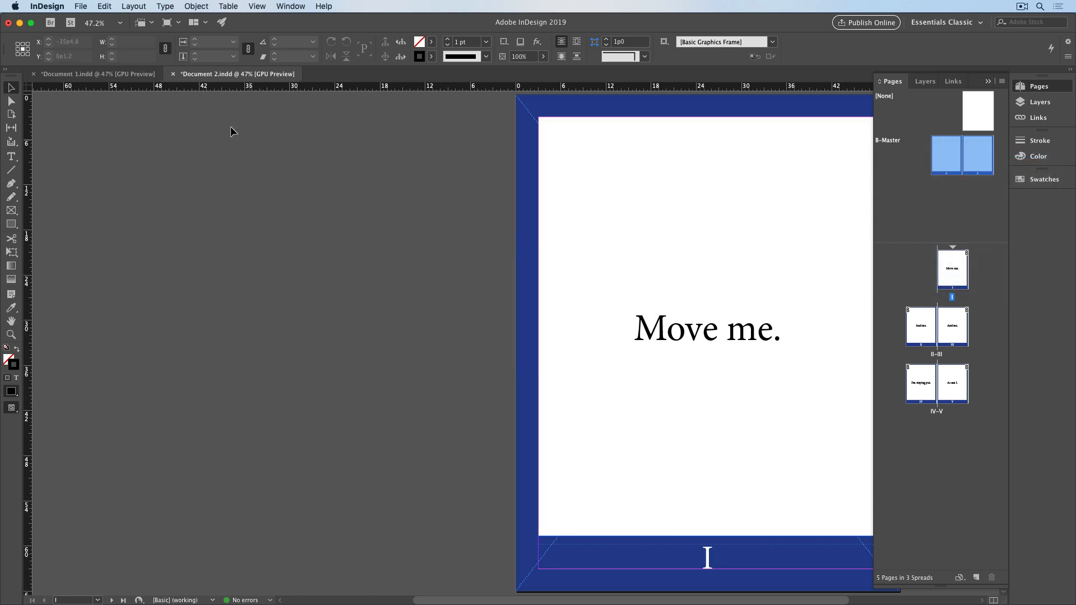
click(96, 74)
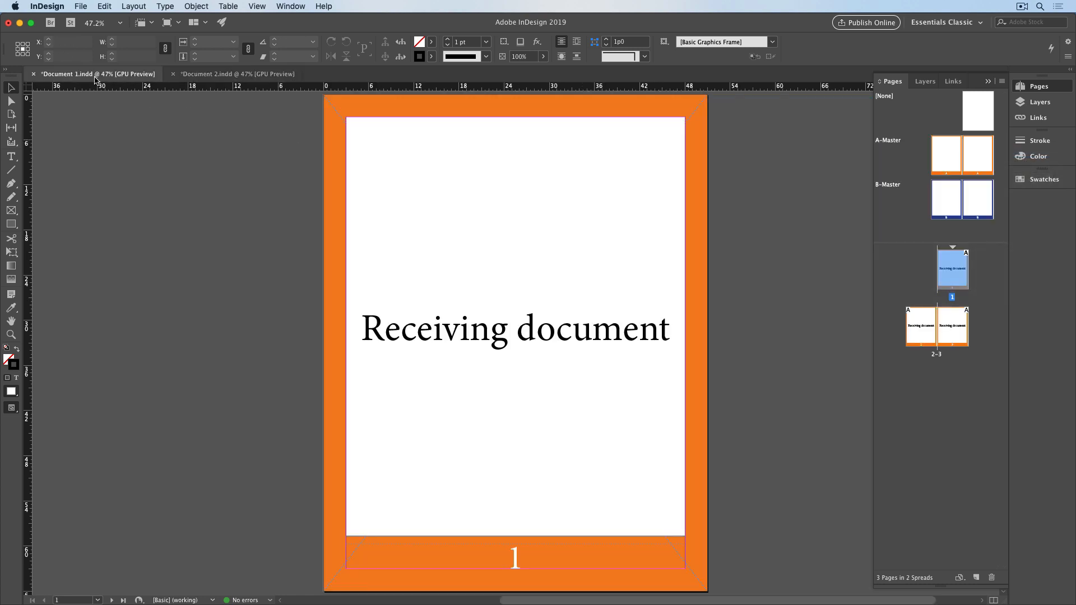